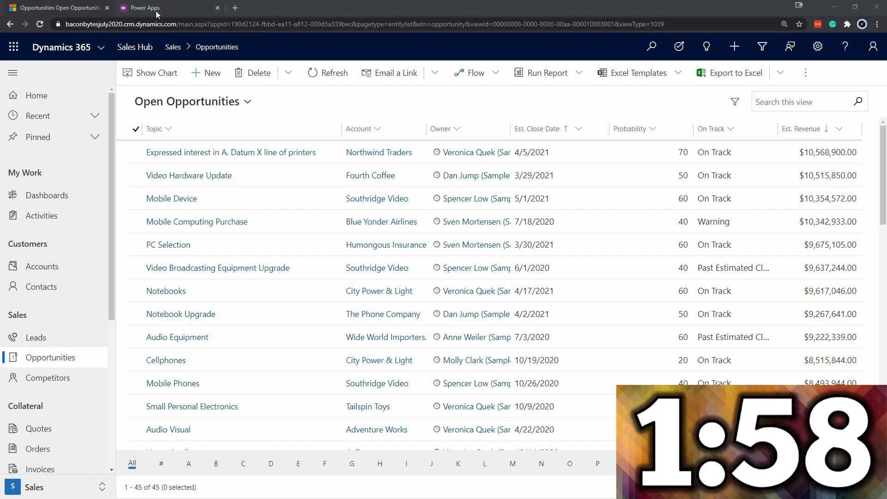
Step: Return to the Two Minute Tuesday solution page in Power Apps
{"action": "left_click", "coordinate": [147, 7]}
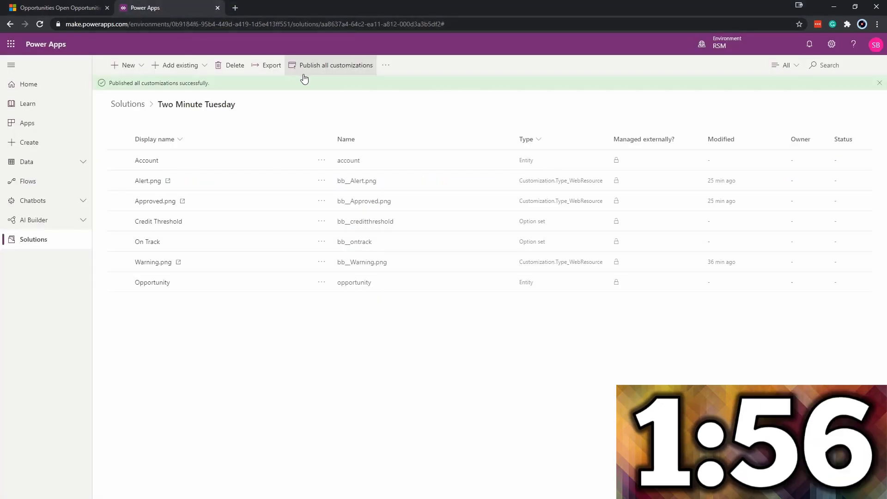
{"action": "mouse_move", "coordinate": [396, 99]}
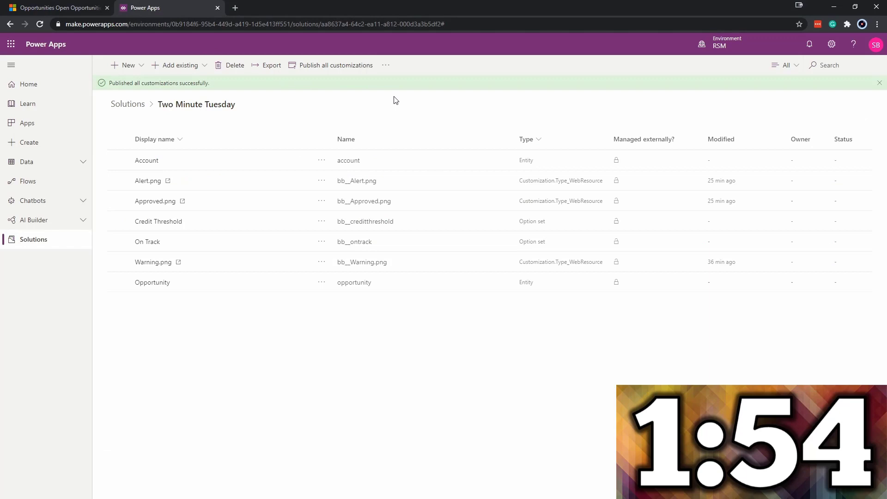
{"action": "mouse_move", "coordinate": [342, 107]}
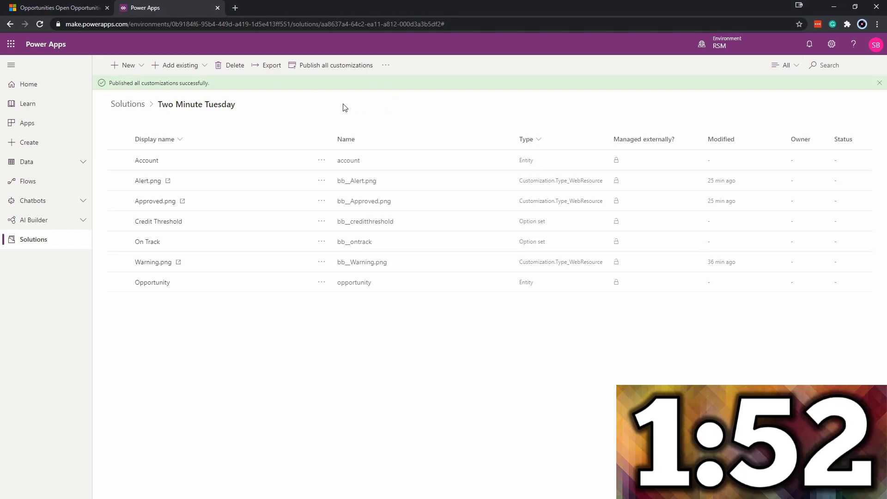
{"action": "mouse_move", "coordinate": [287, 116]}
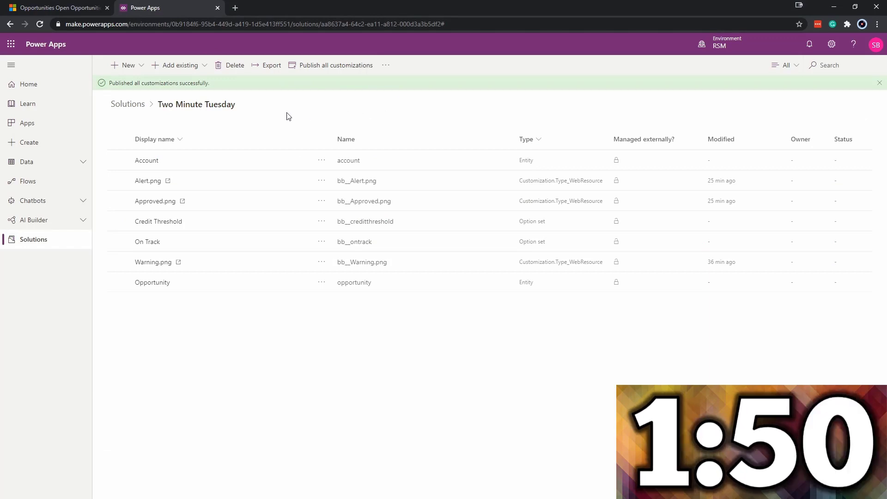
Step: Create a new Web resource component from New > Other
{"action": "left_click", "coordinate": [128, 65]}
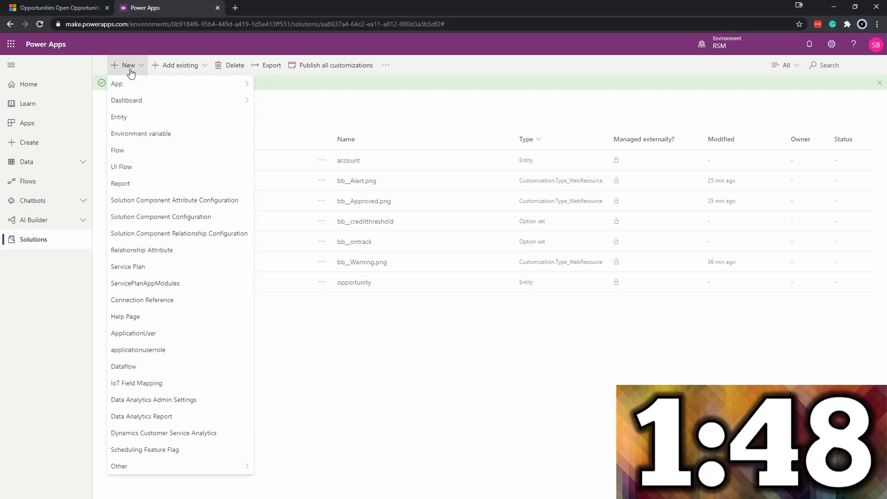
{"action": "mouse_move", "coordinate": [126, 355]}
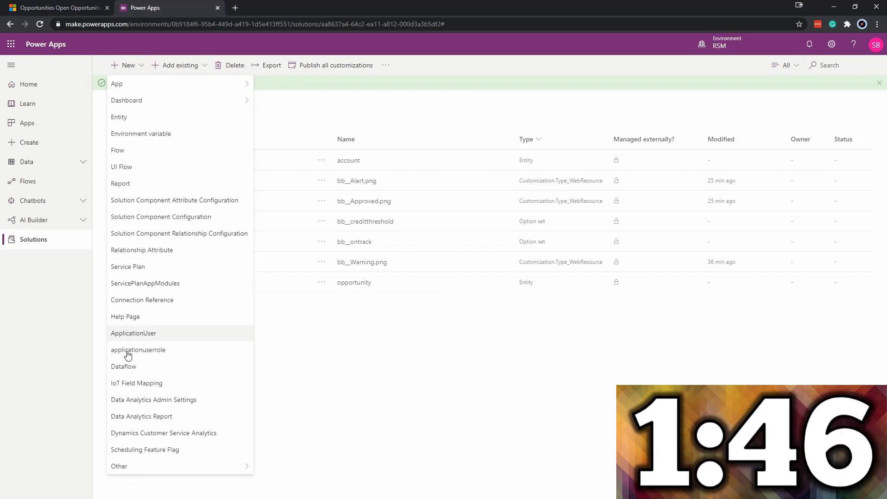
{"action": "left_click", "coordinate": [120, 466]}
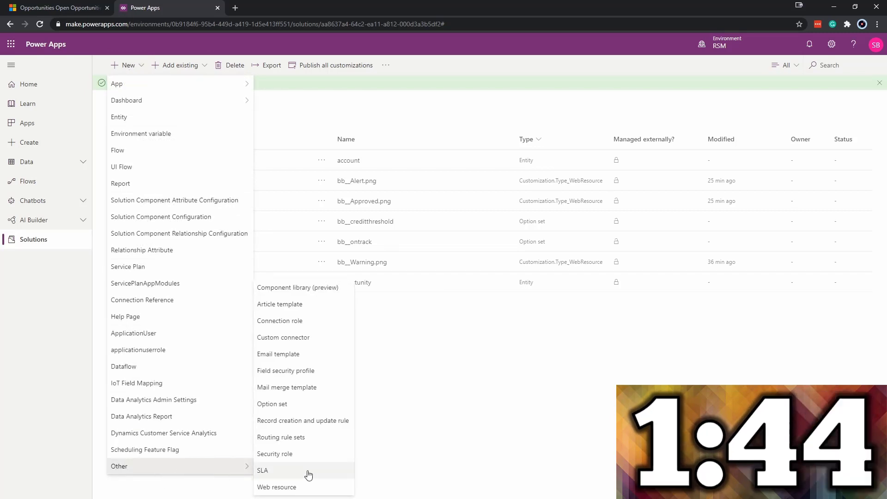
{"action": "mouse_move", "coordinate": [285, 490]}
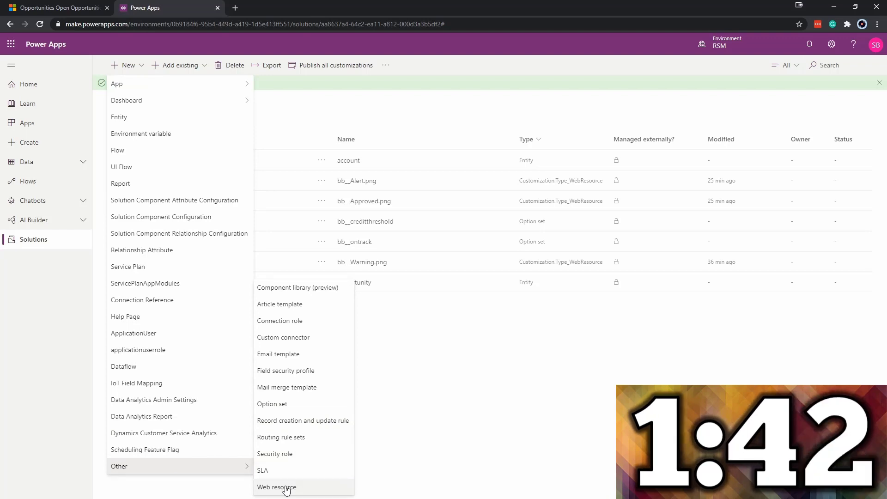
{"action": "left_click", "coordinate": [276, 487]}
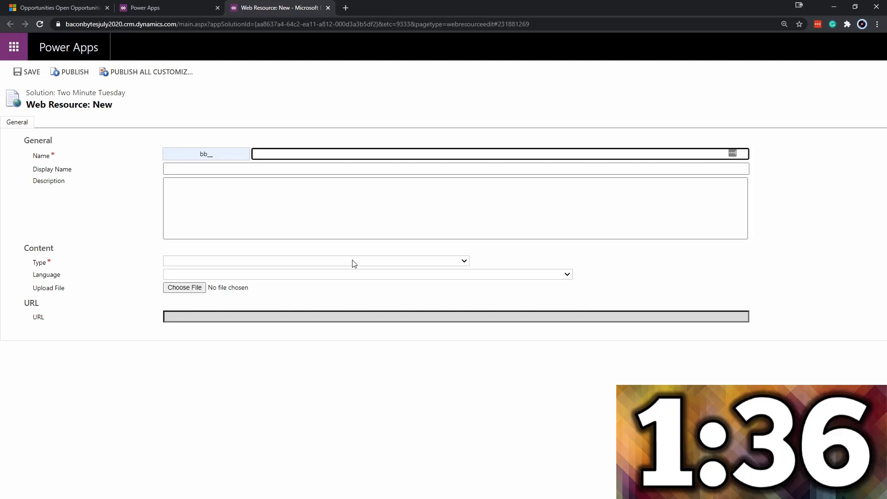
Step: Name the web resource TwoMinuteLibrary and set its type to Script (JScript)
{"action": "type", "text": "TwoMinuteLibrary"}
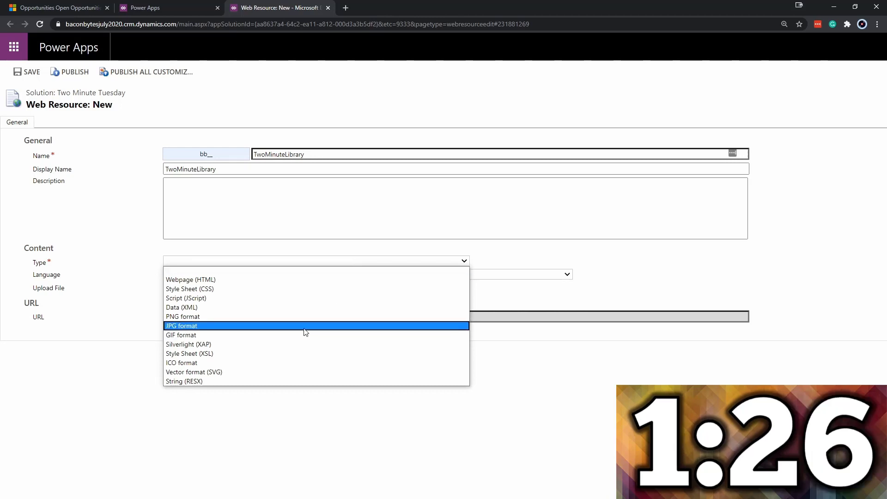
{"action": "left_click", "coordinate": [186, 298]}
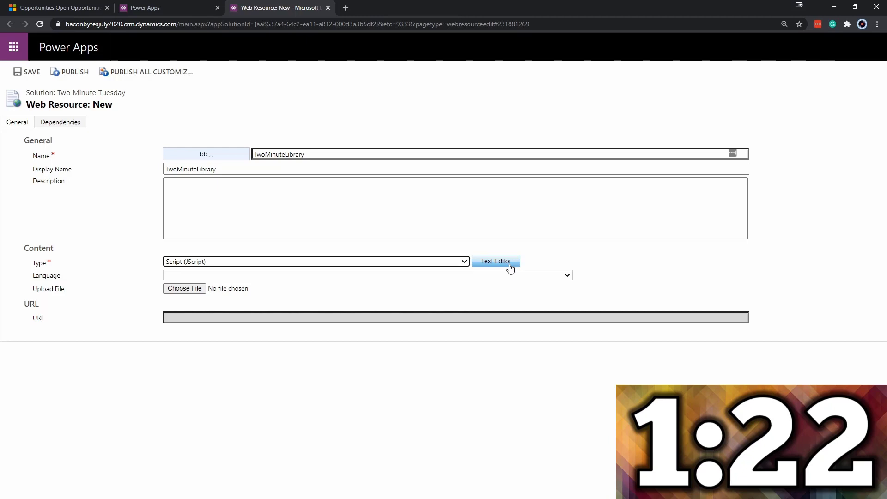
Step: Review the displayIconTooltip function in Sublime Text, including its switch case for value 100000000
{"action": "left_click", "coordinate": [495, 260]}
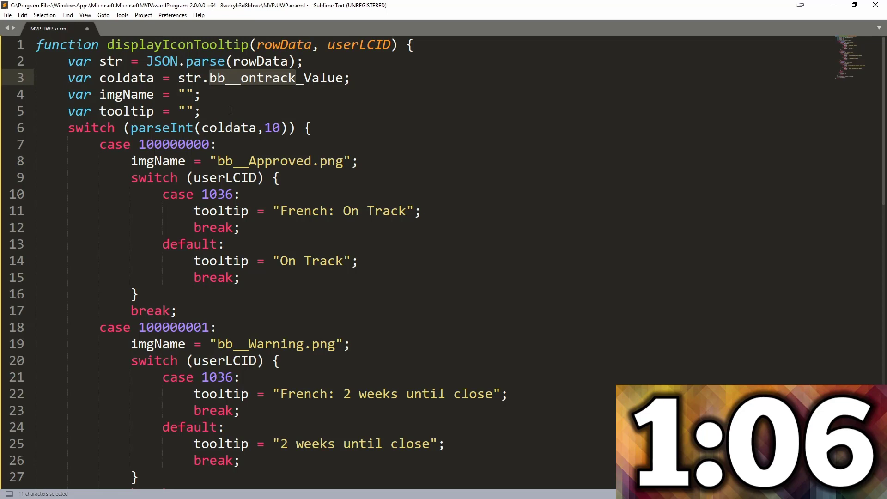
{"action": "left_click", "coordinate": [213, 94]}
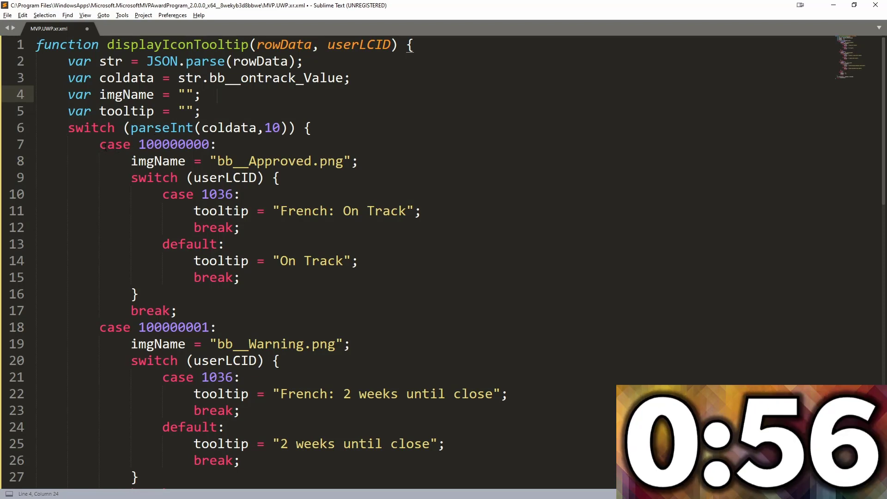
{"action": "double_click", "coordinate": [173, 145]}
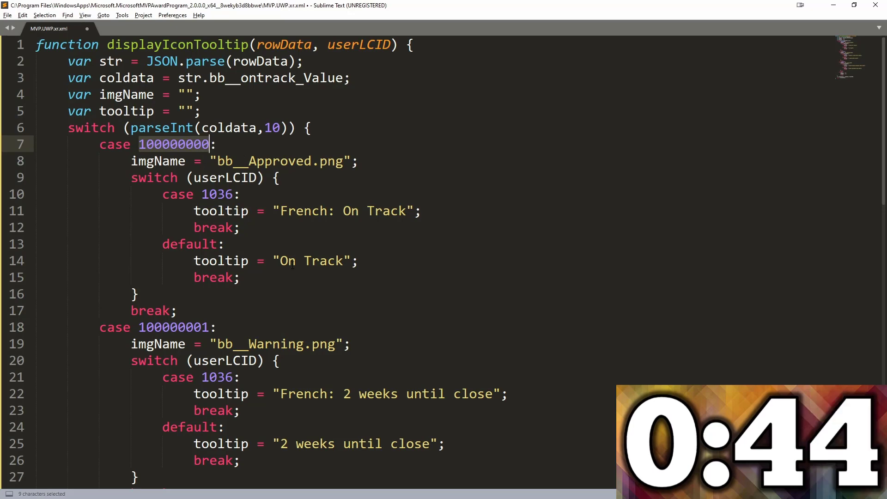
{"action": "scroll", "scroll_direction": "down", "scroll_amount": 3}
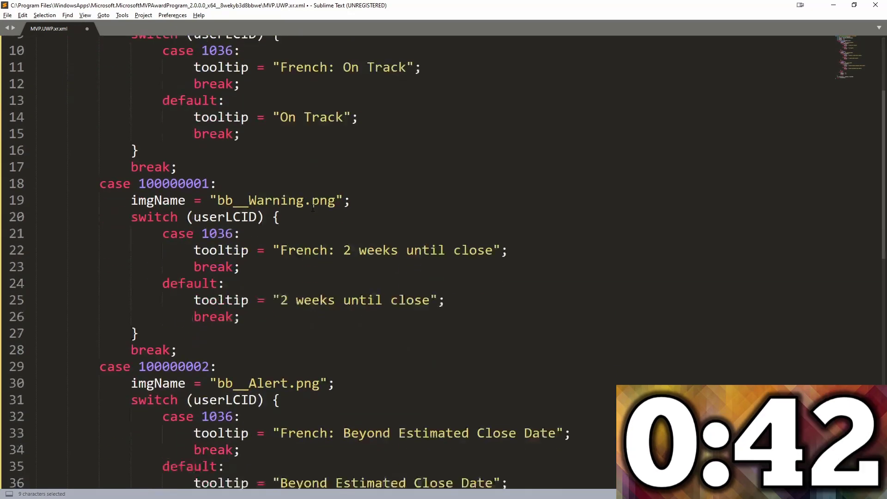
{"action": "scroll", "scroll_direction": "down", "scroll_amount": 3}
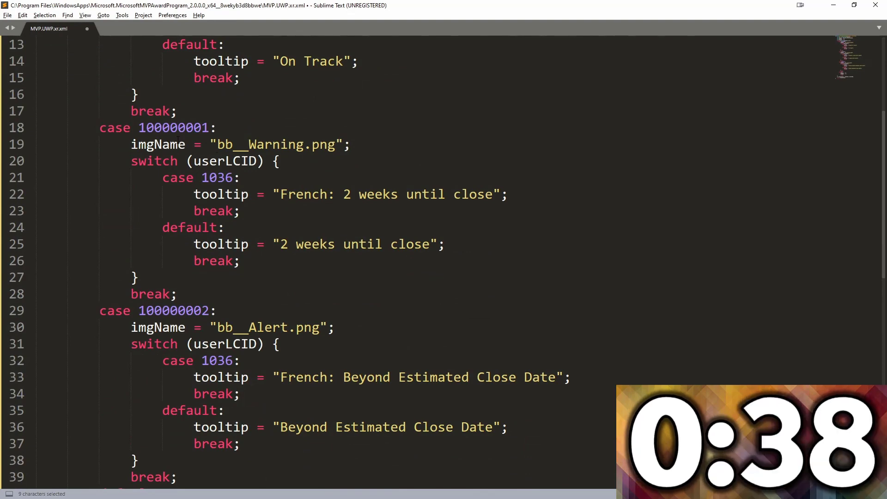
{"action": "scroll", "scroll_direction": "up", "scroll_amount": 3}
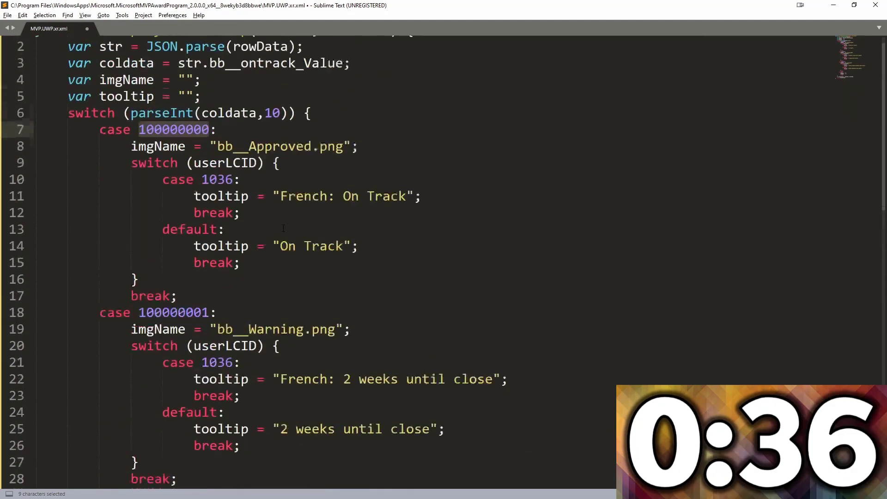
{"action": "scroll", "scroll_direction": "up", "scroll_amount": 3}
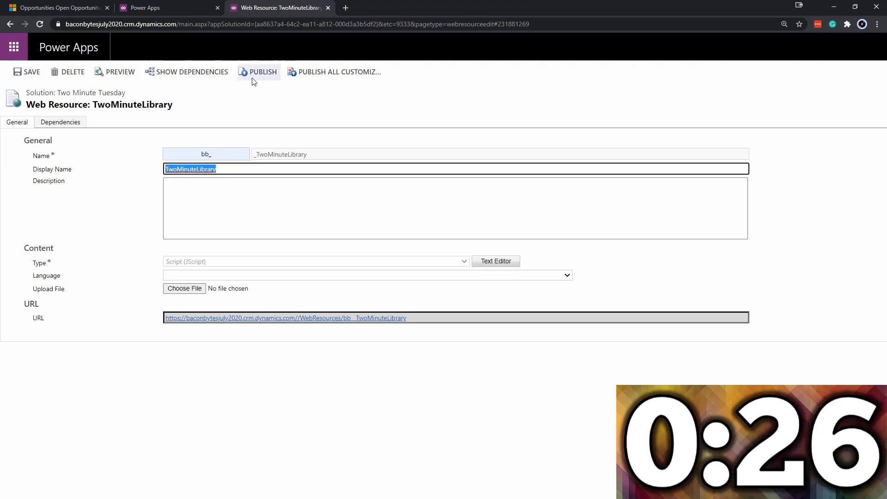
Step: Publish the TwoMinuteLibrary web resource and close its editor page
{"action": "left_click", "coordinate": [258, 72]}
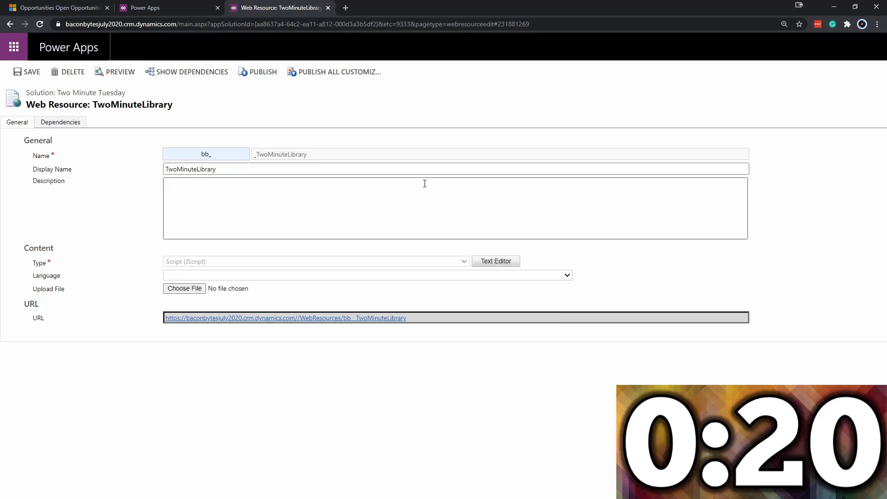
{"action": "mouse_move", "coordinate": [328, 8]}
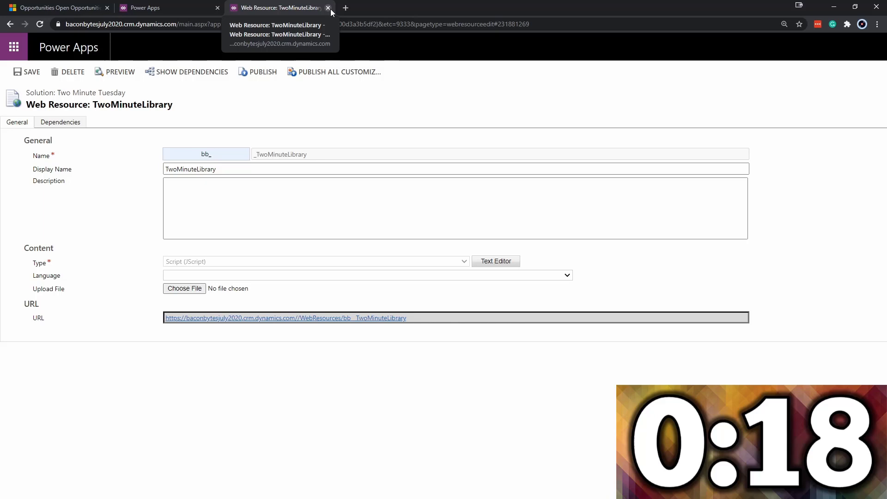
{"action": "left_click", "coordinate": [328, 8]}
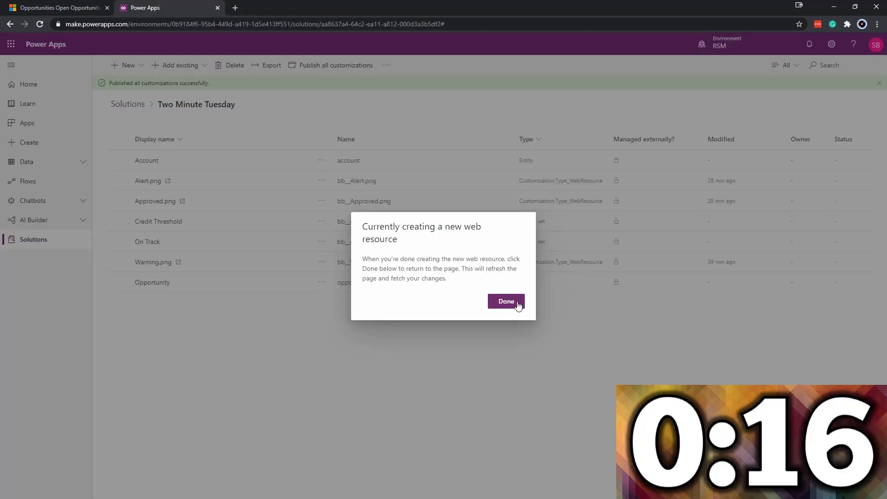
Step: Finish the web resource, then open the Opportunity table's Open Opportunities view in the view designer
{"action": "left_click", "coordinate": [505, 301]}
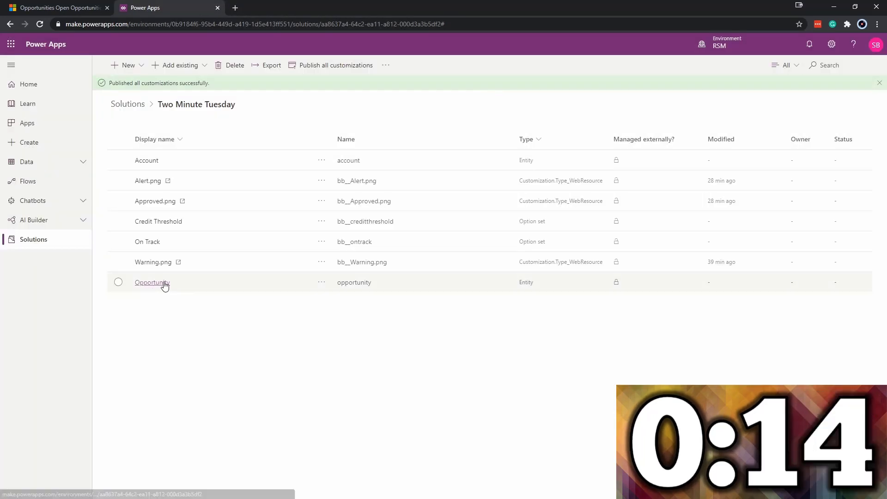
{"action": "left_click", "coordinate": [151, 283]}
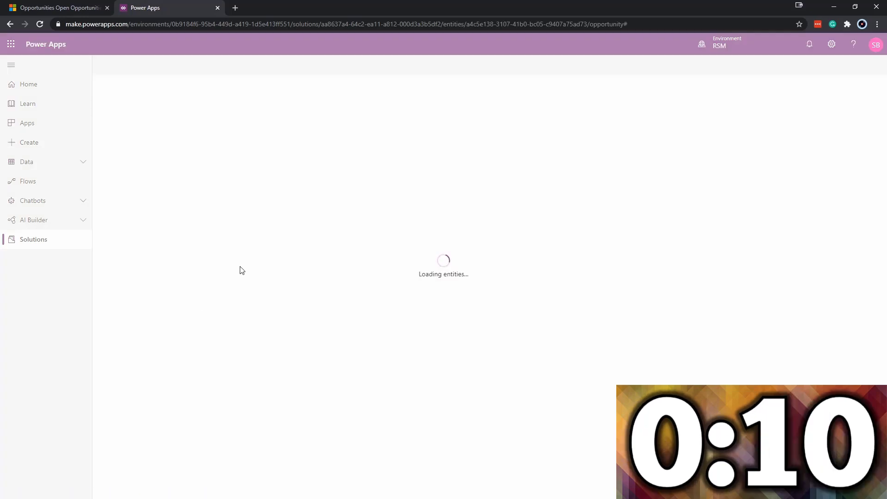
{"action": "left_click", "coordinate": [255, 107]}
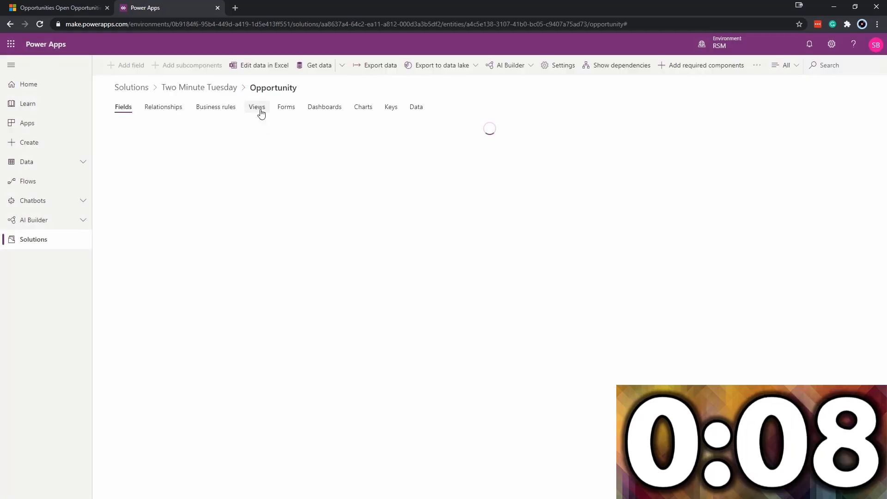
{"action": "left_click", "coordinate": [255, 107]}
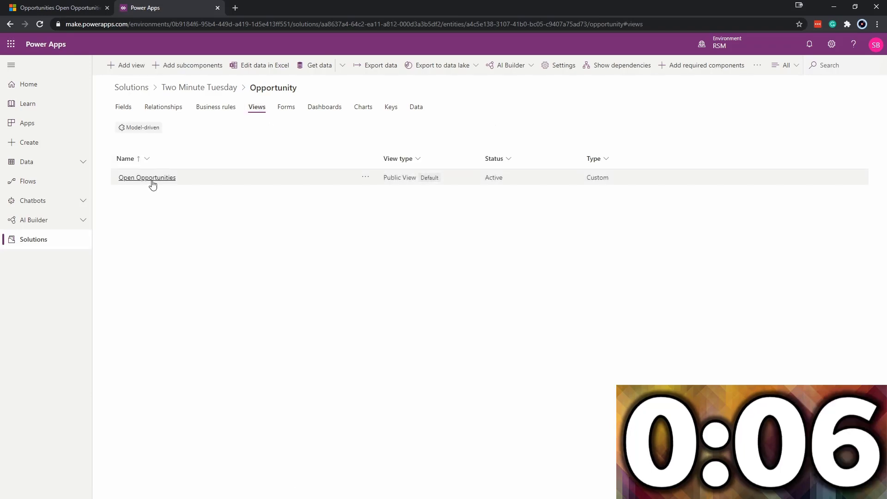
{"action": "left_click", "coordinate": [146, 178]}
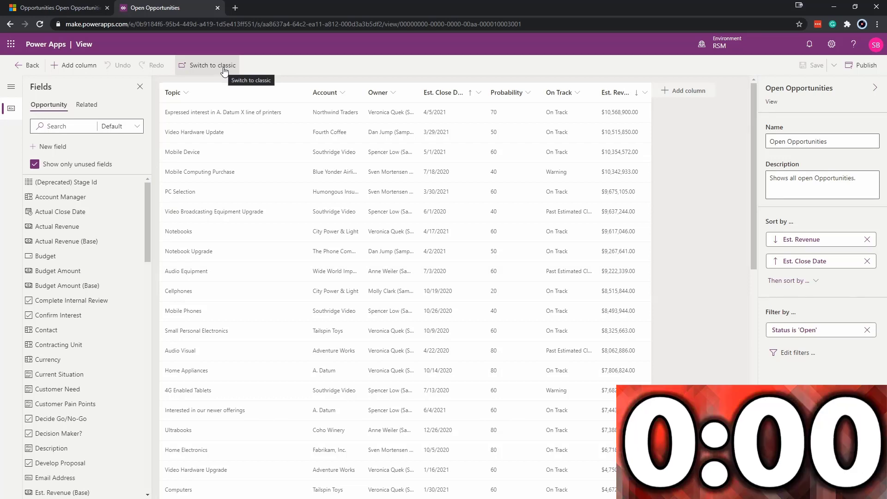
Step: In the classic editor, set the On Track column's Function Name to displayIconTooltip and save the view
{"action": "left_click", "coordinate": [210, 65]}
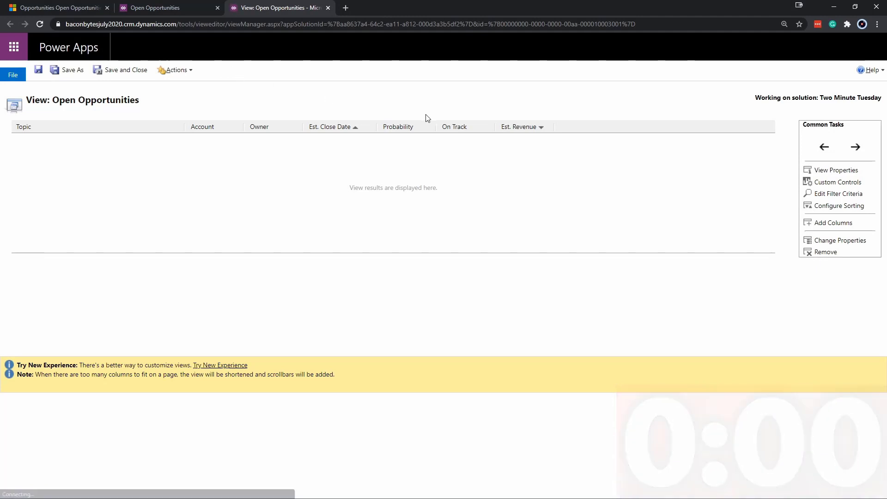
{"action": "left_click", "coordinate": [458, 127]}
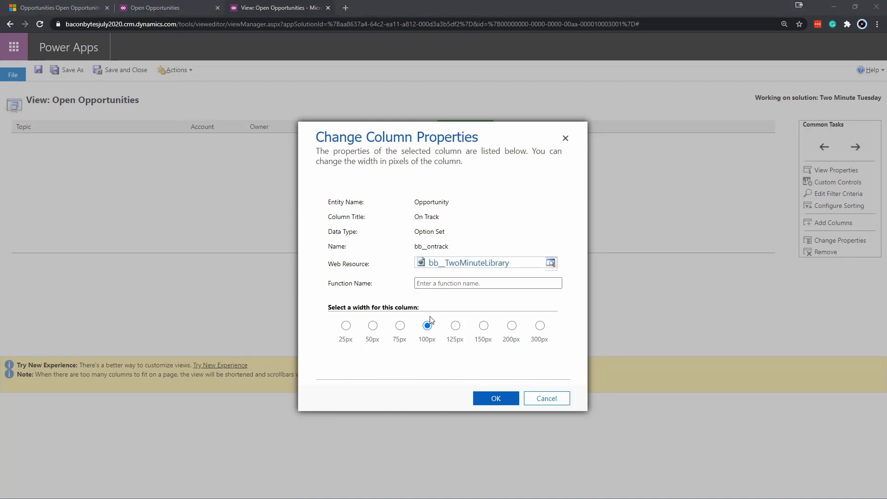
{"action": "type", "text": "displayIconTooltip"}
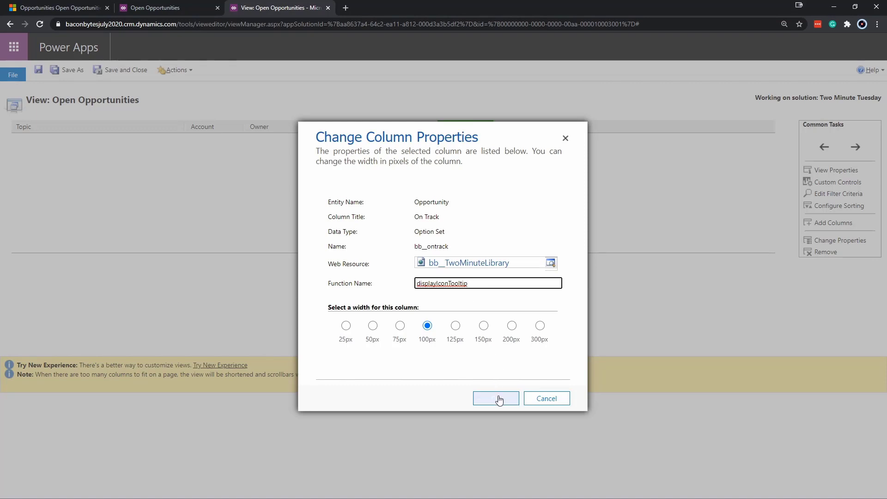
{"action": "left_click", "coordinate": [495, 398]}
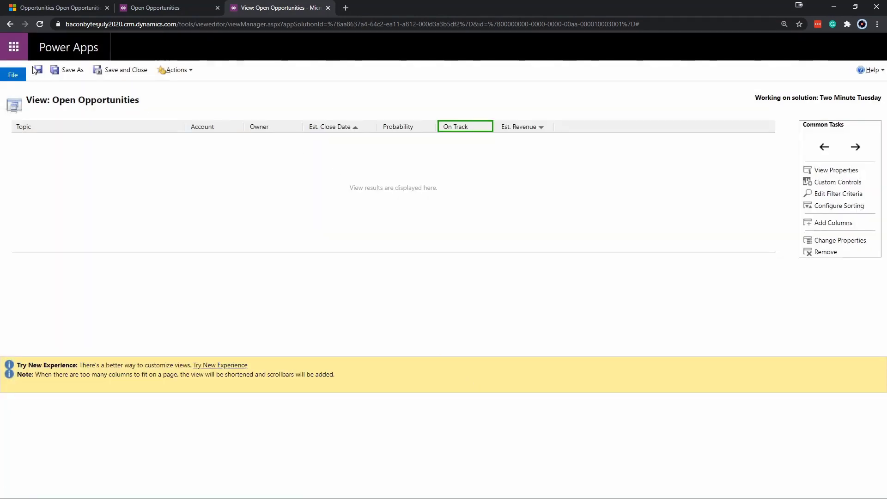
{"action": "left_click", "coordinate": [37, 70]}
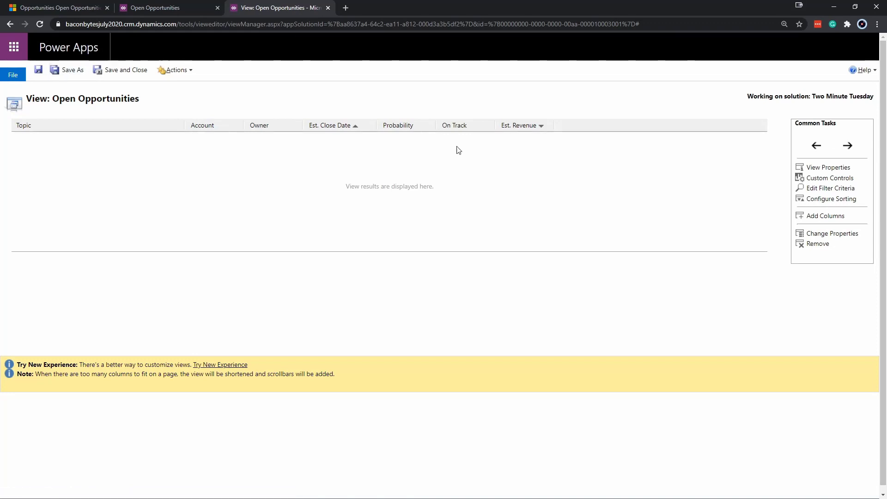
{"action": "mouse_move", "coordinate": [467, 124]}
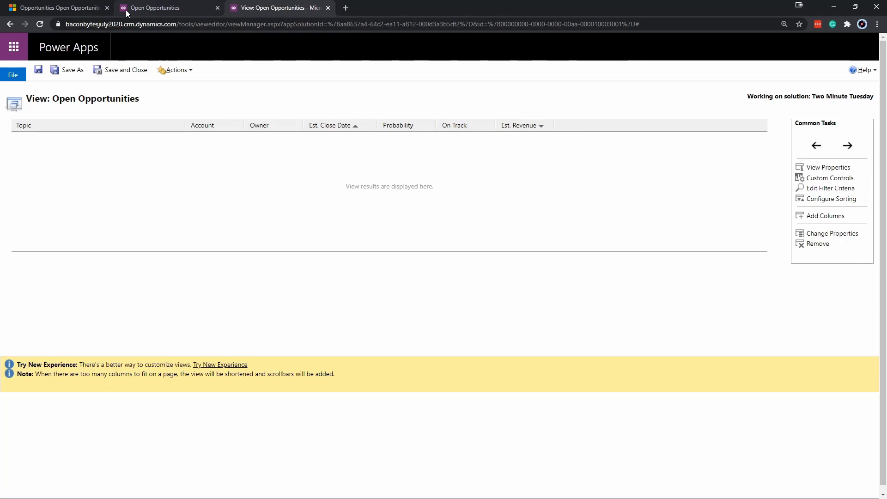
{"action": "mouse_move", "coordinate": [169, 7]}
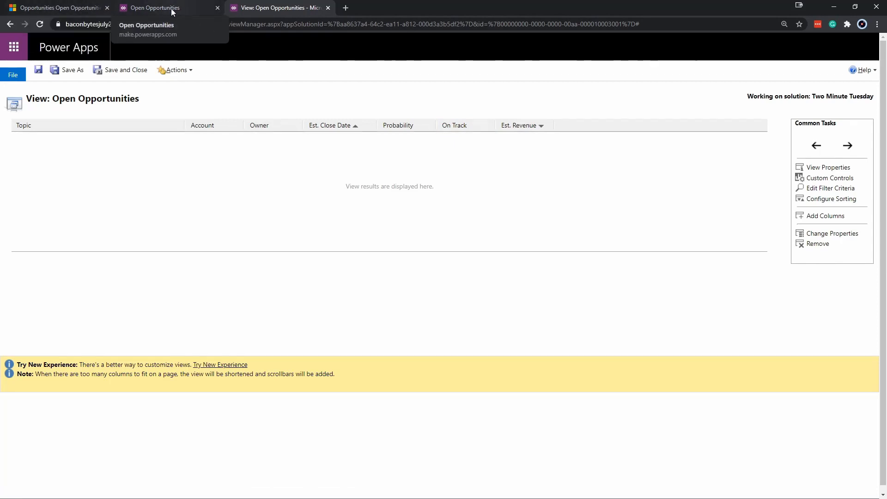
Step: Back in the Two Minute Tuesday solution, publish all customizations
{"action": "left_click", "coordinate": [158, 8]}
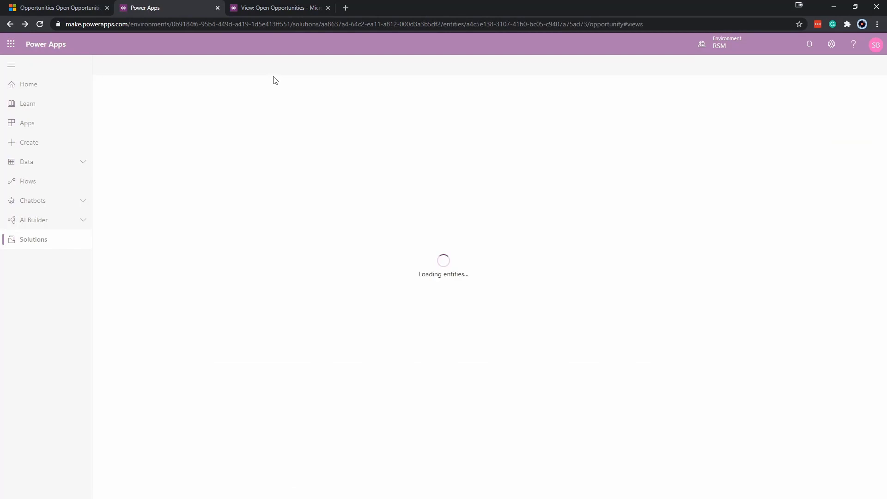
{"action": "mouse_move", "coordinate": [293, 85]}
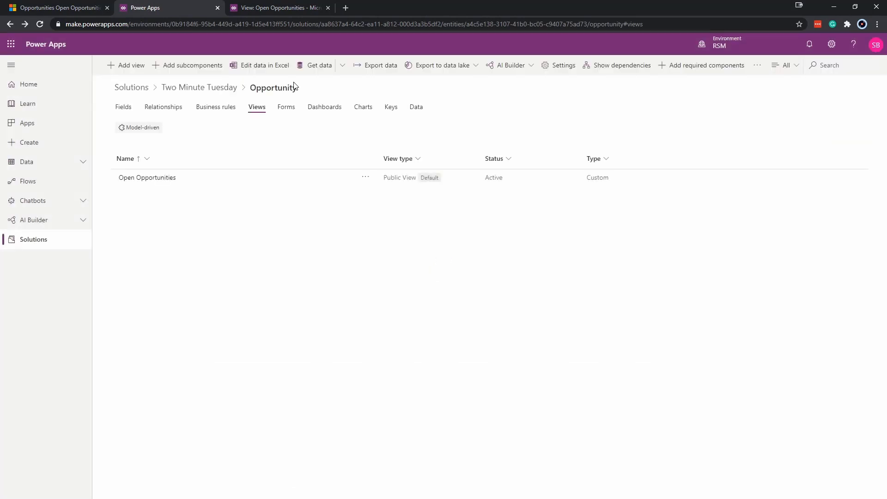
{"action": "left_click", "coordinate": [198, 87]}
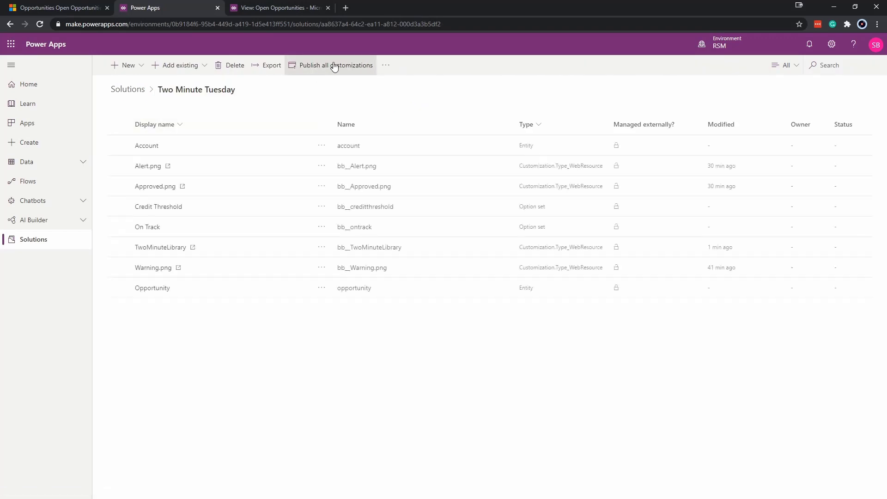
{"action": "left_click", "coordinate": [335, 64]}
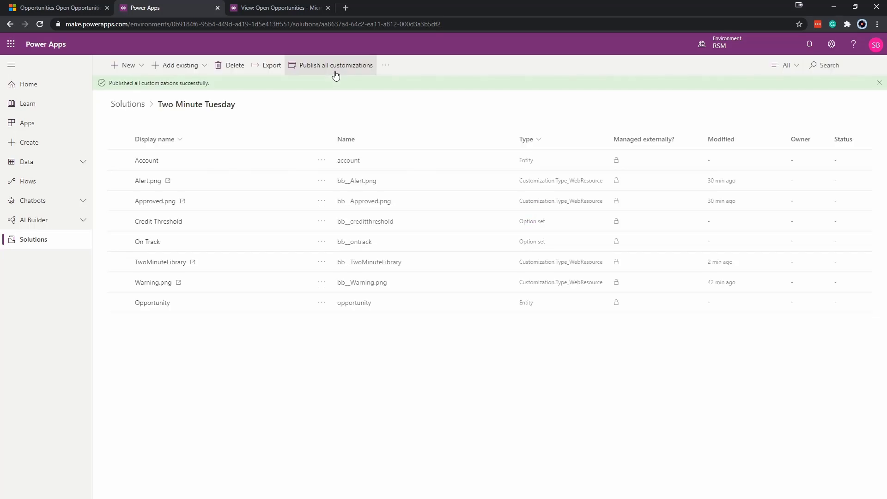
{"action": "mouse_move", "coordinate": [61, 8]}
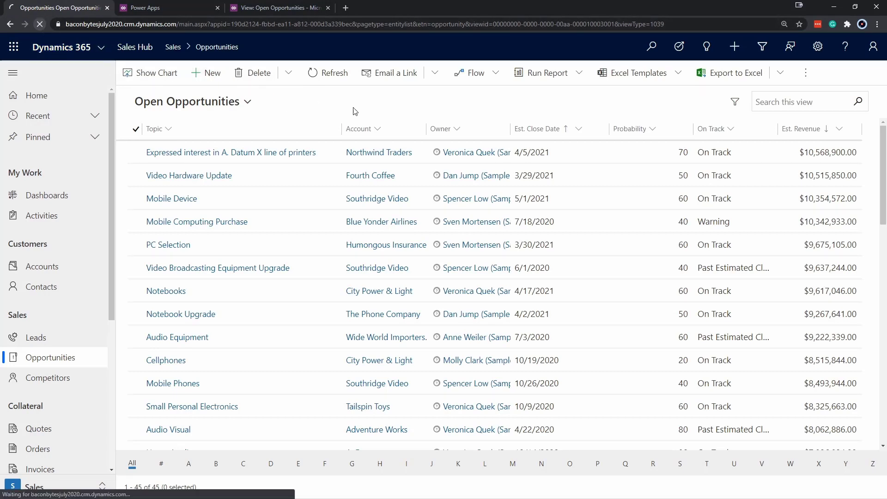
{"action": "mouse_move", "coordinate": [427, 109]}
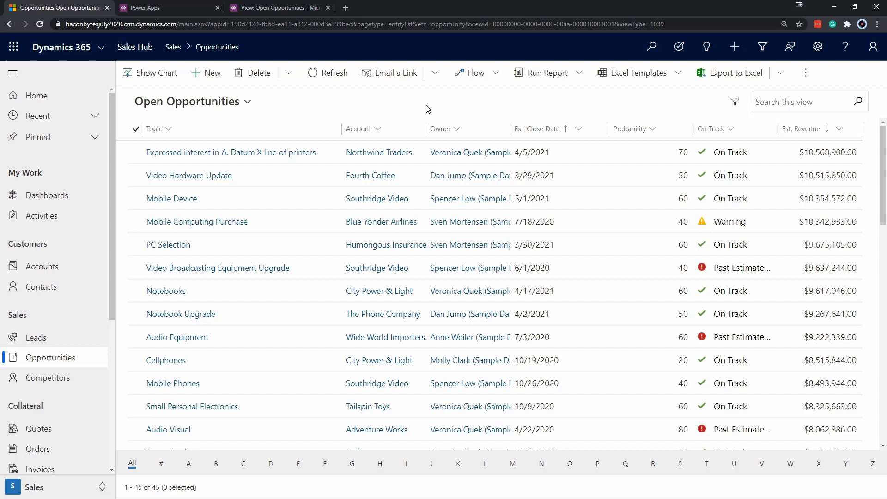
Step: Sort the Open Opportunities list by the Account column A to Z
{"action": "left_click", "coordinate": [377, 128]}
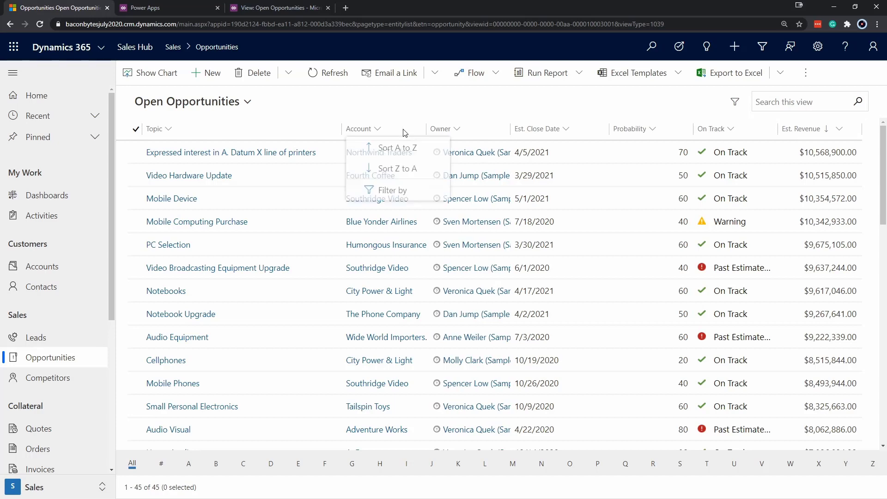
{"action": "left_click", "coordinate": [397, 147]}
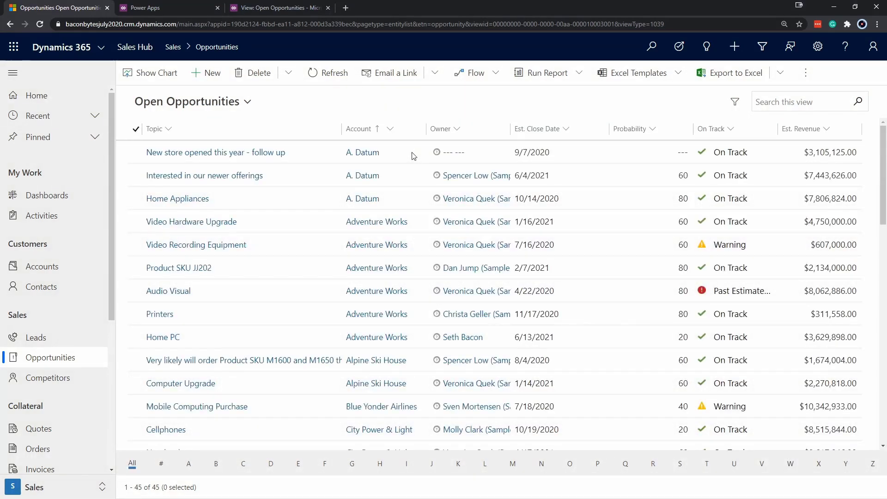
{"action": "mouse_move", "coordinate": [411, 133]}
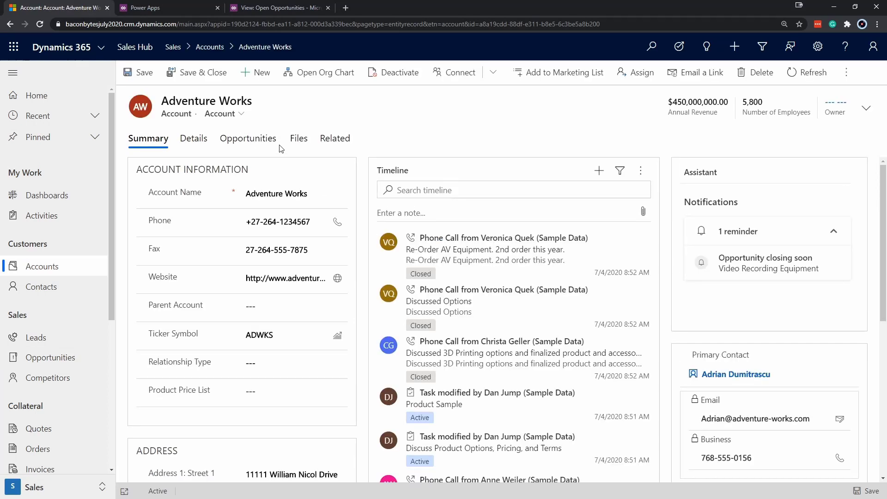
Step: Show the Adventure Works account's related Opportunities subgrid with On Track icons
{"action": "left_click", "coordinate": [248, 137]}
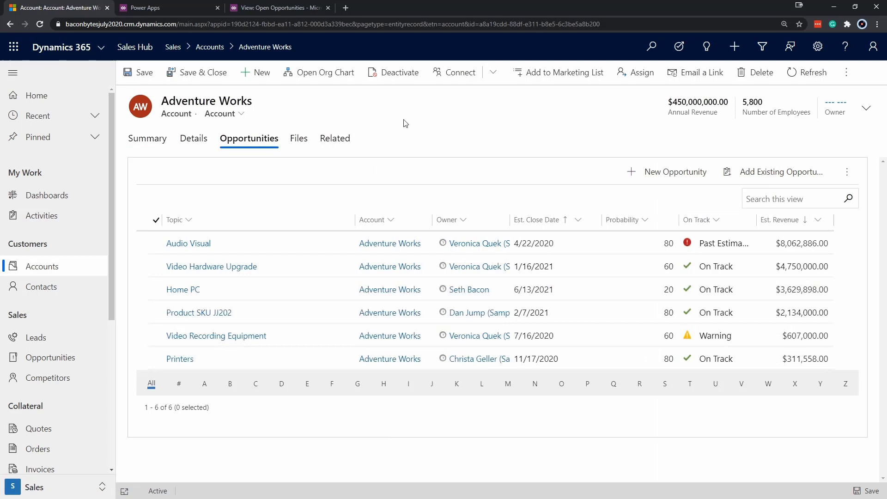
{"action": "mouse_move", "coordinate": [426, 124]}
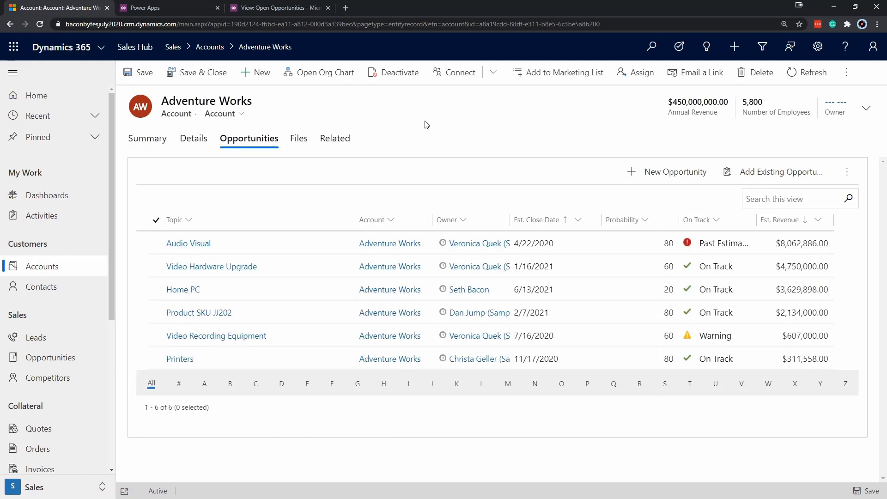
{"action": "mouse_move", "coordinate": [424, 166]}
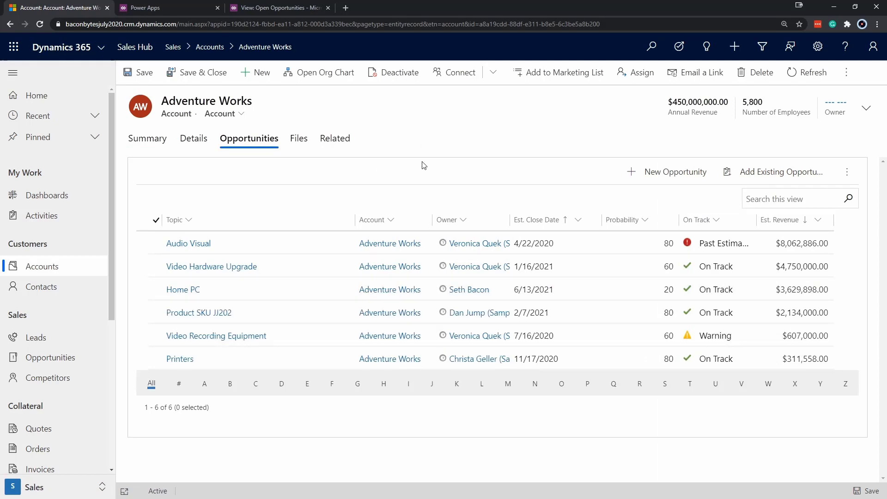